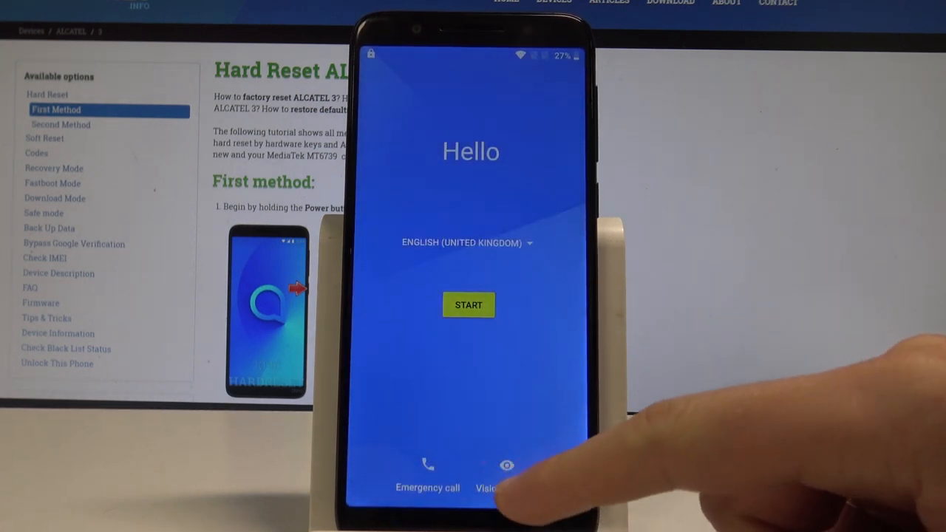
Switch TalkBack on from the Hello screen's Vision settings and grant its permissions.
left_click(505, 463)
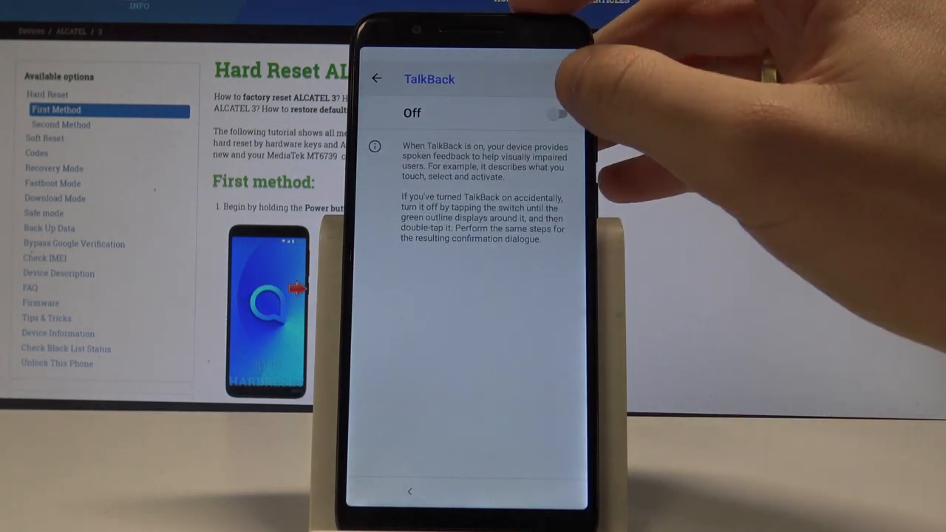
left_click(576, 113)
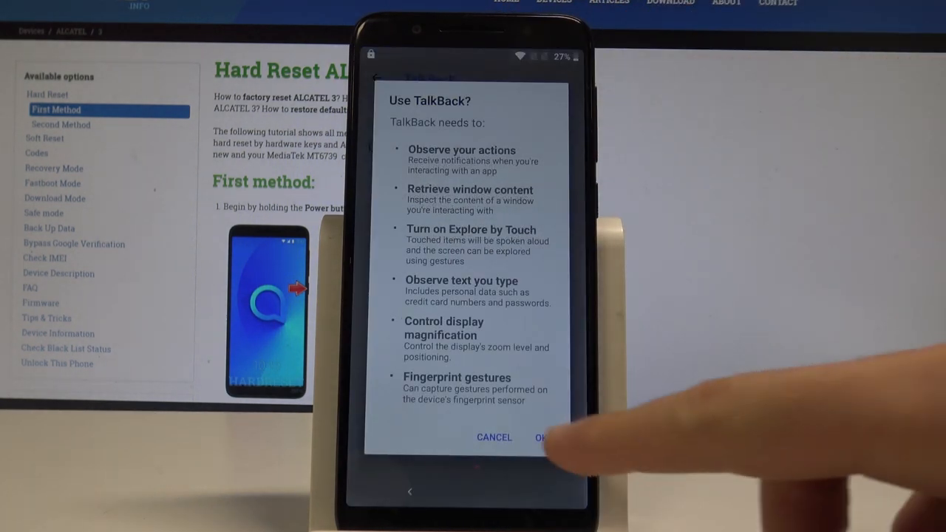
left_click(544, 438)
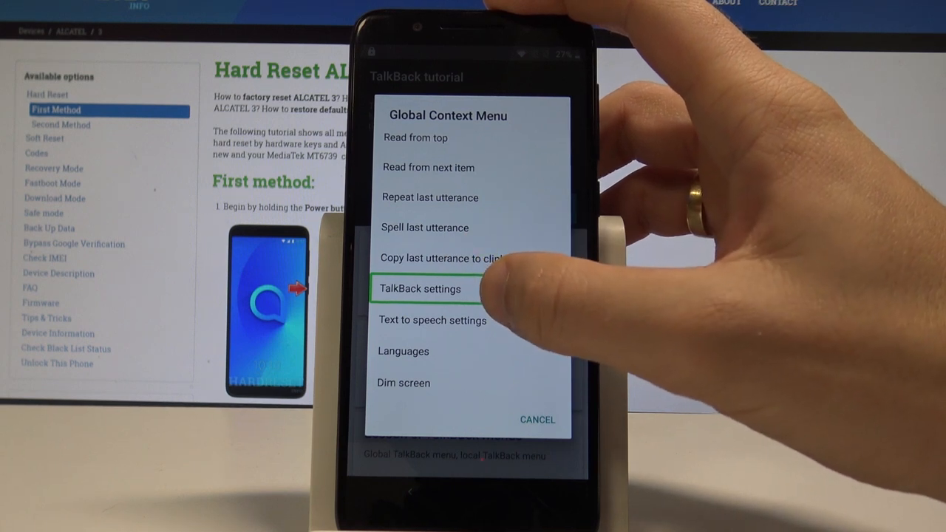
Go into TalkBack settings from the context menu and agree to Use Shortcut.
left_click(429, 288)
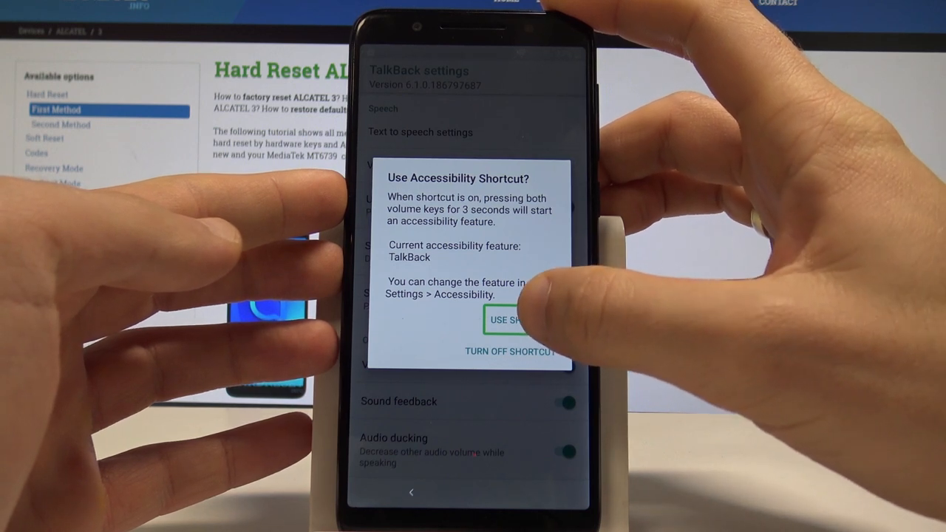
left_click(508, 321)
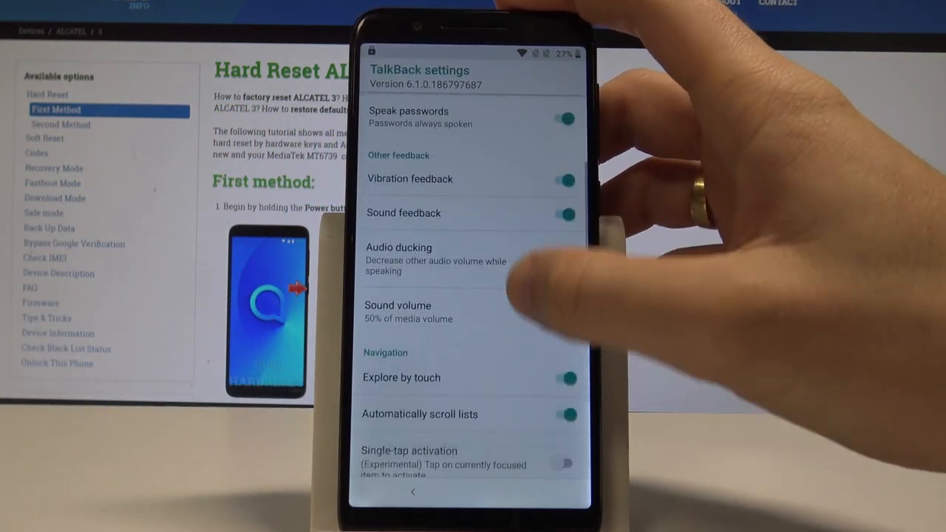
From Help & feedback, reach the Voice Access getting-started article and play its video to launch Chrome.
scroll("down", 3)
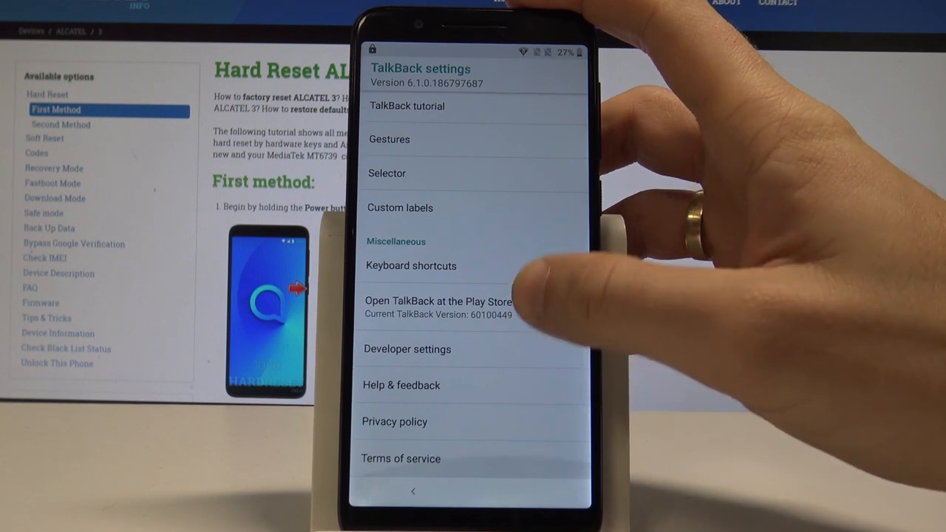
left_click(400, 384)
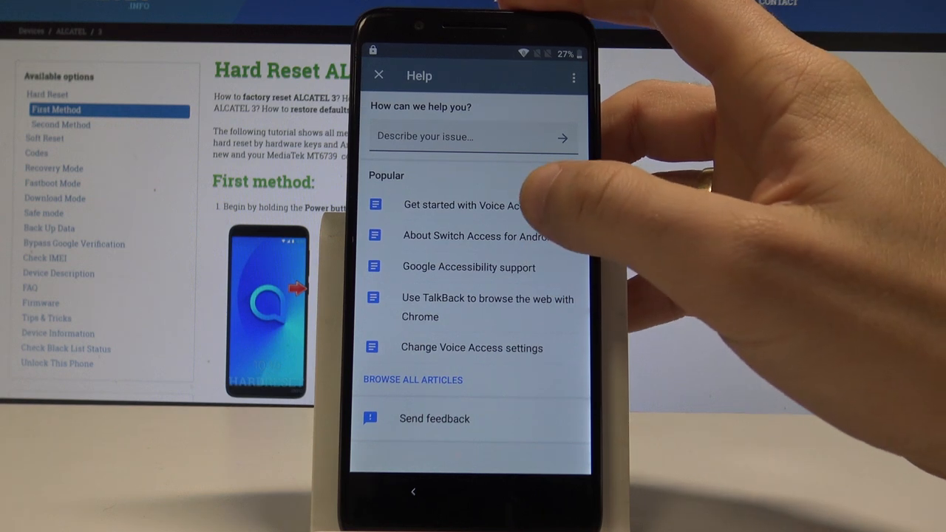
left_click(461, 206)
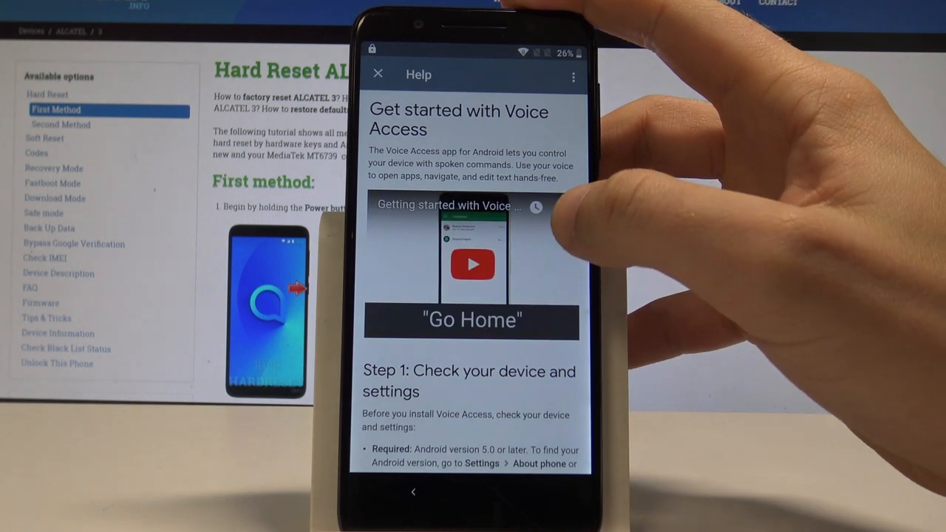
left_click(471, 265)
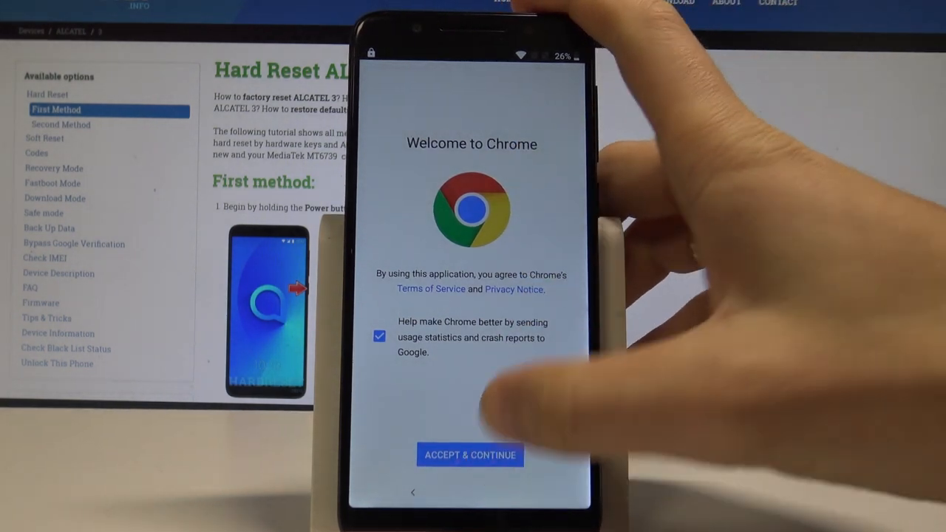
Accept Chrome's terms and load hardreset.info from the address bar.
left_click(470, 455)
type("hardreset.")
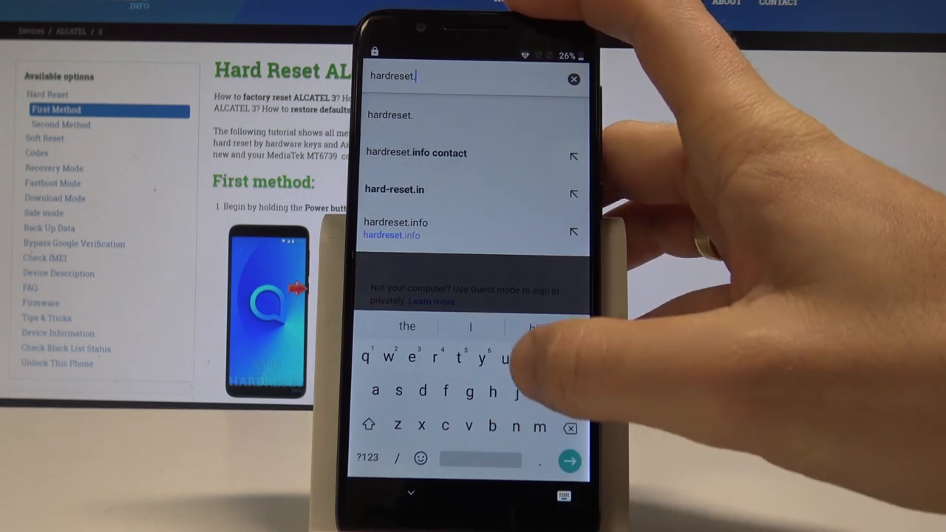
type("info")
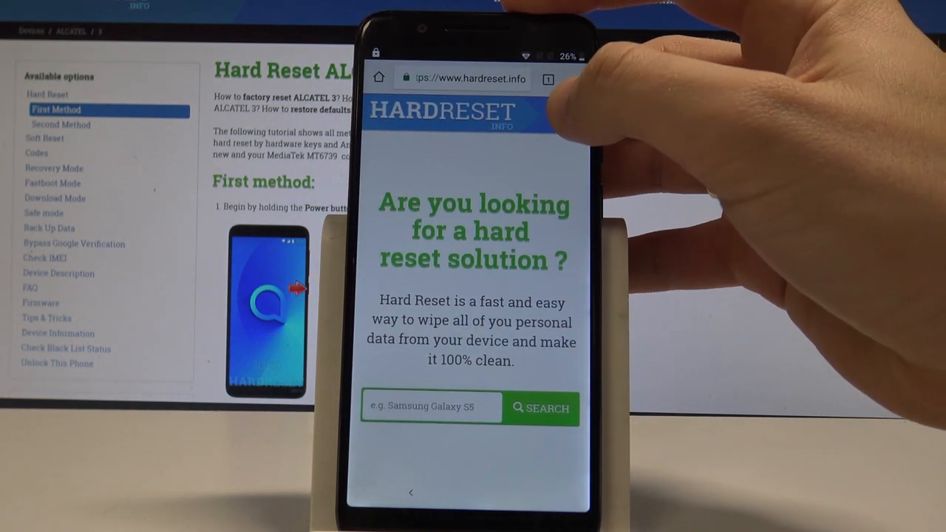
Search the site's Download section for 'Android 8' and scroll to the FRP bypass download.
left_click(564, 112)
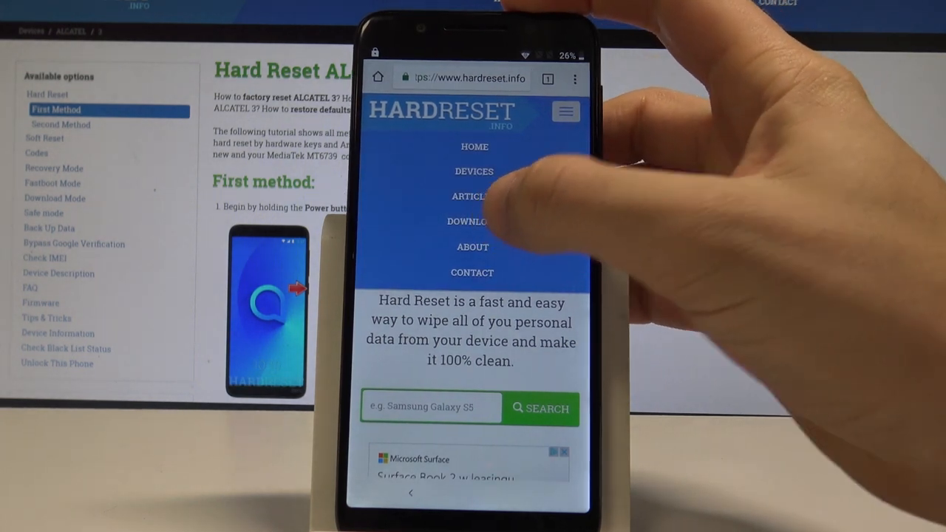
left_click(467, 222)
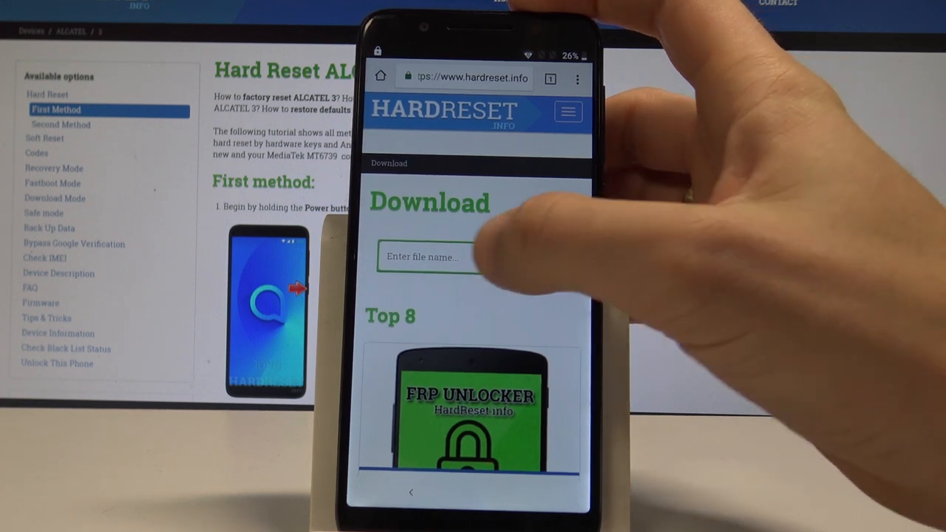
left_click(432, 257)
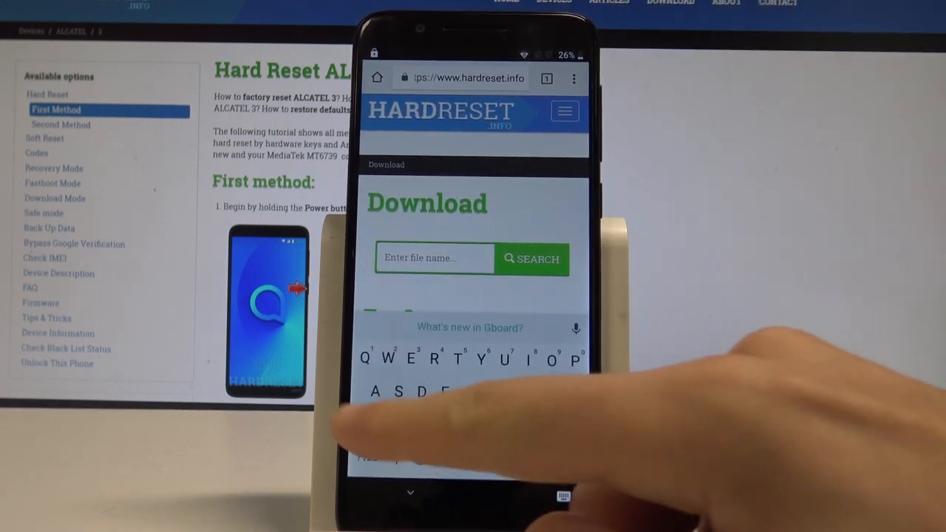
type("An")
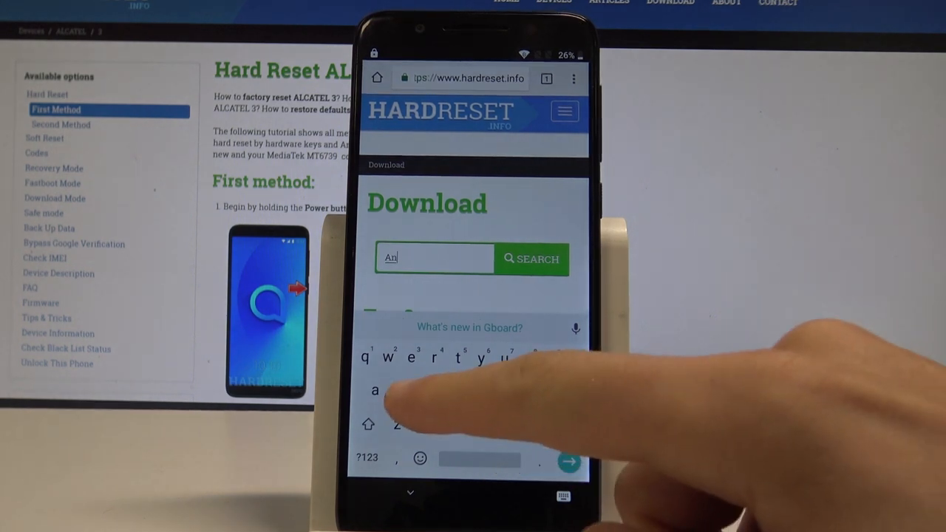
type("droid 8")
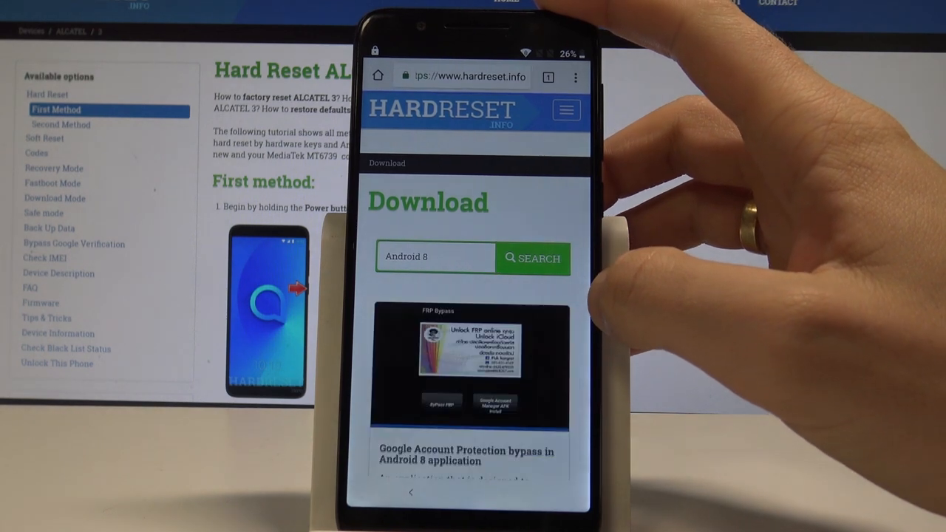
scroll("down", 3)
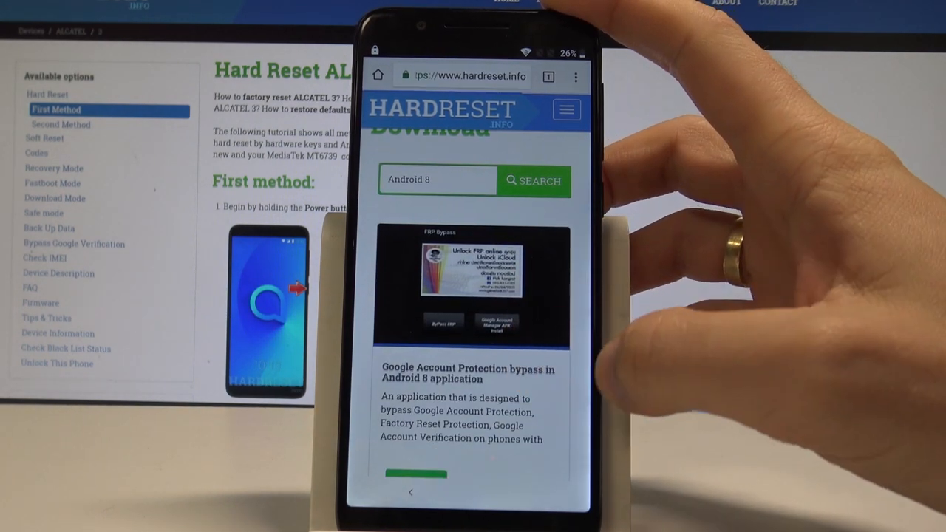
scroll("down", 3)
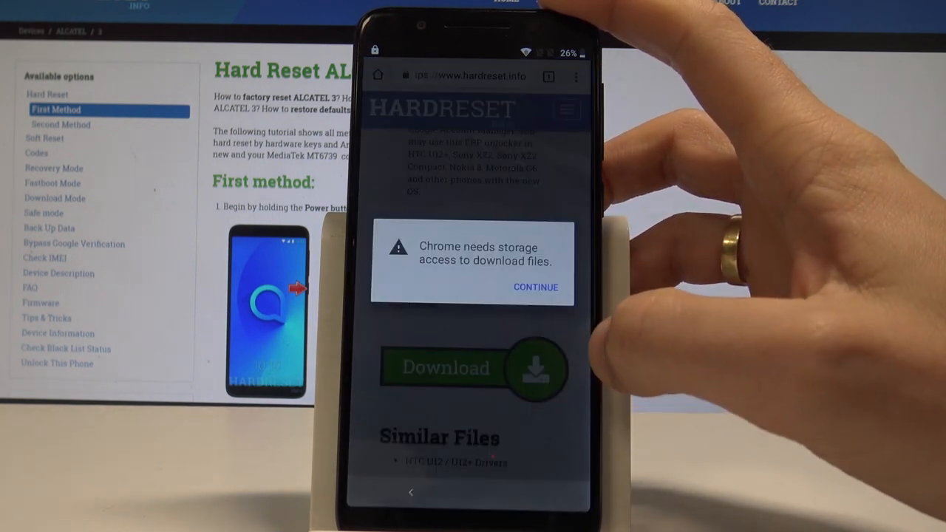
Grant Chrome storage access, keep the downloaded FRP bypass file and launch its install.
left_click(535, 287)
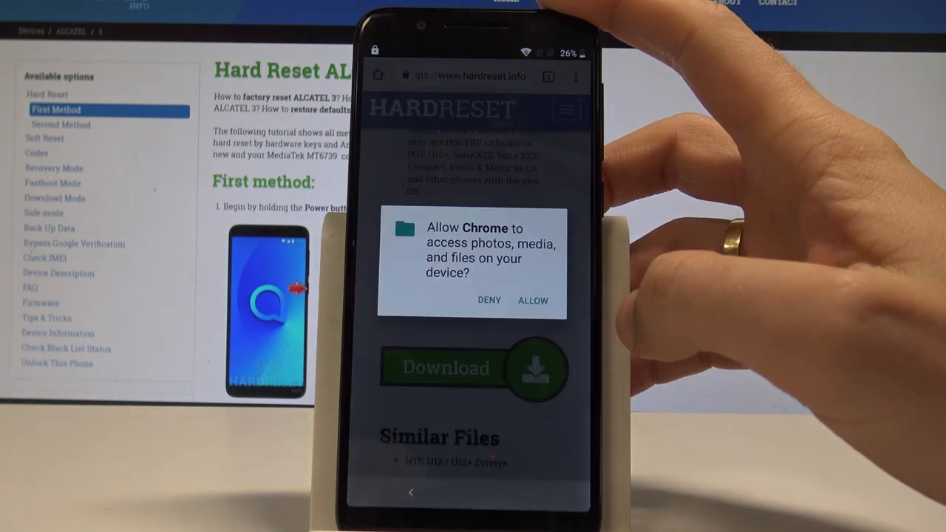
left_click(532, 300)
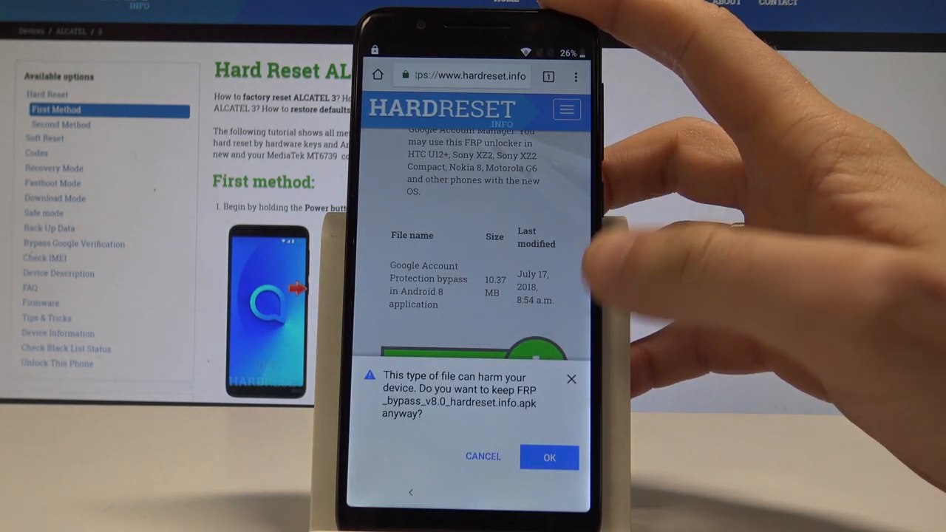
left_click(549, 459)
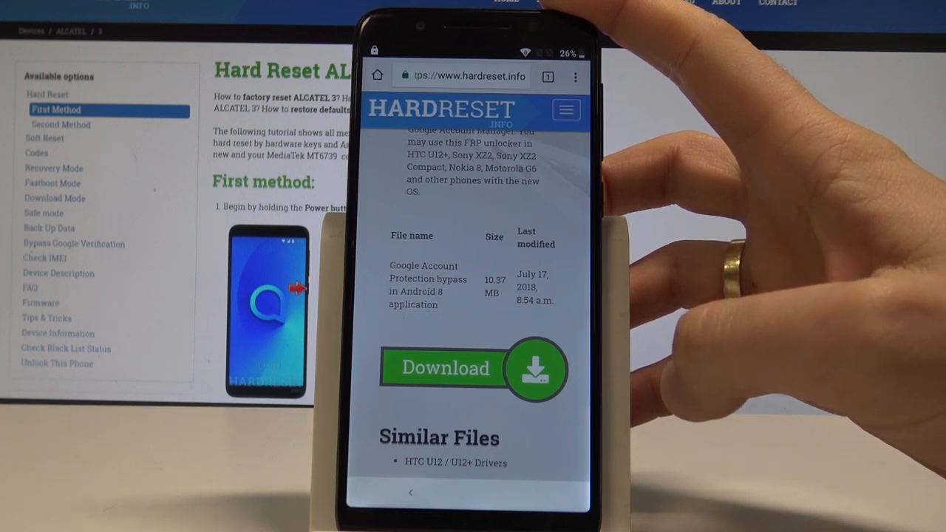
left_click(443, 368)
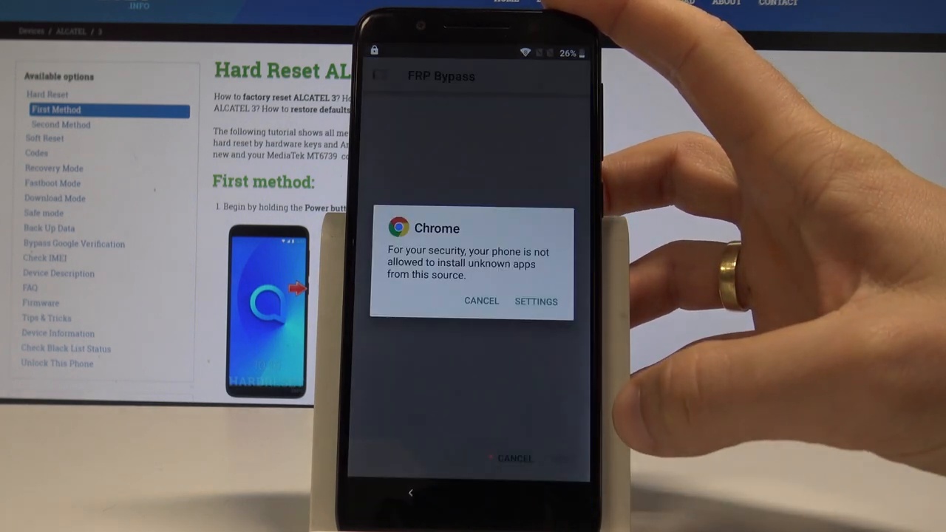
Allow Chrome to install unknown apps and confirm installing FRP Bypass.
left_click(535, 302)
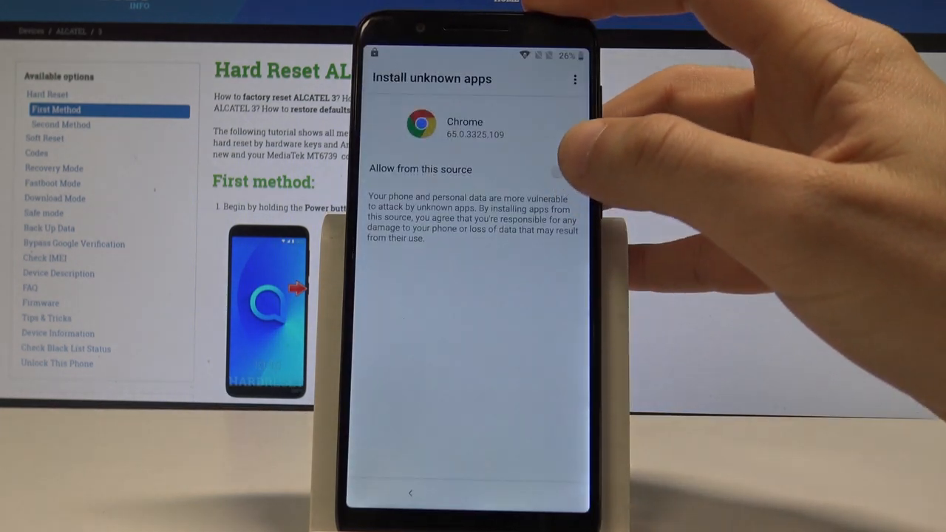
left_click(567, 170)
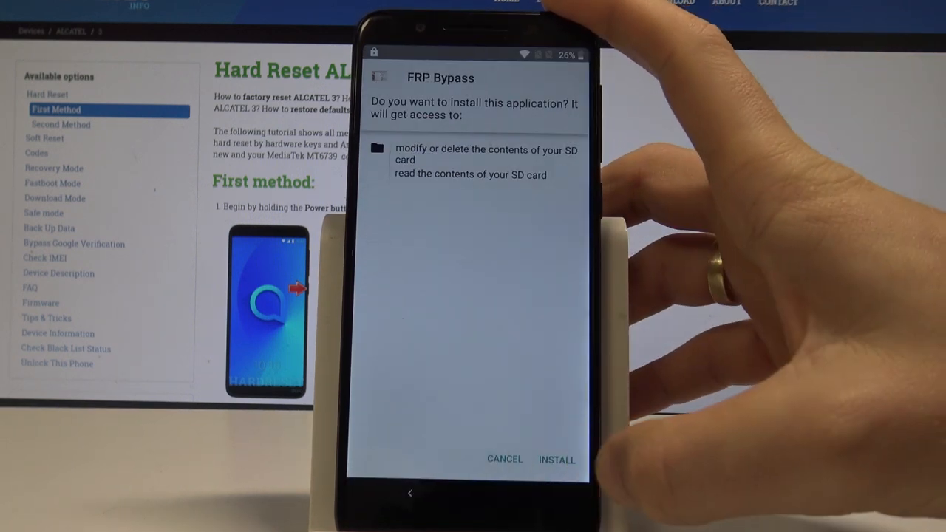
left_click(556, 460)
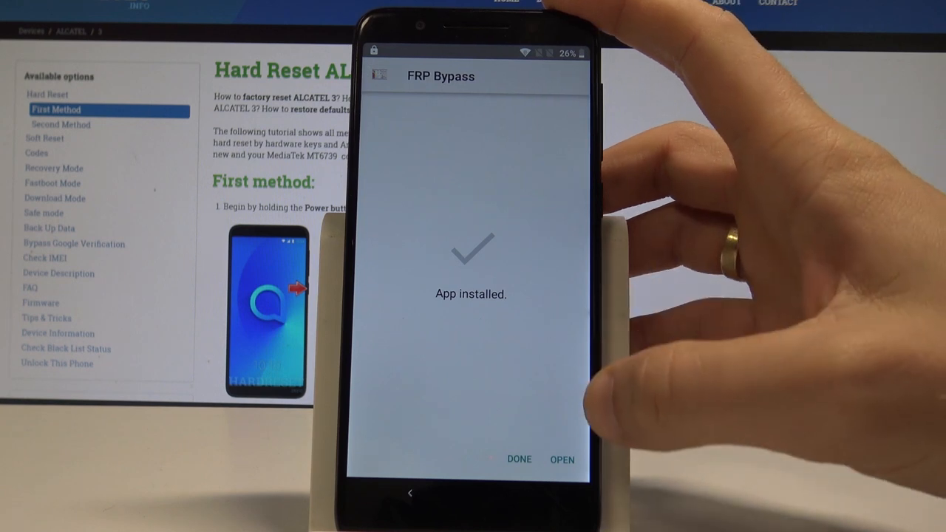
Launch FRP Bypass, accept its auto-start and notification notices, and start the Google Account Manager install.
left_click(564, 458)
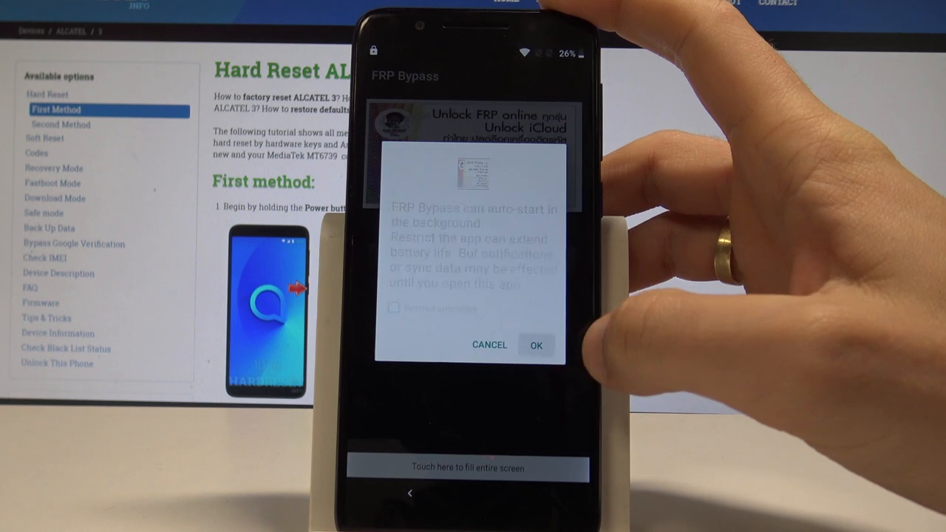
left_click(538, 344)
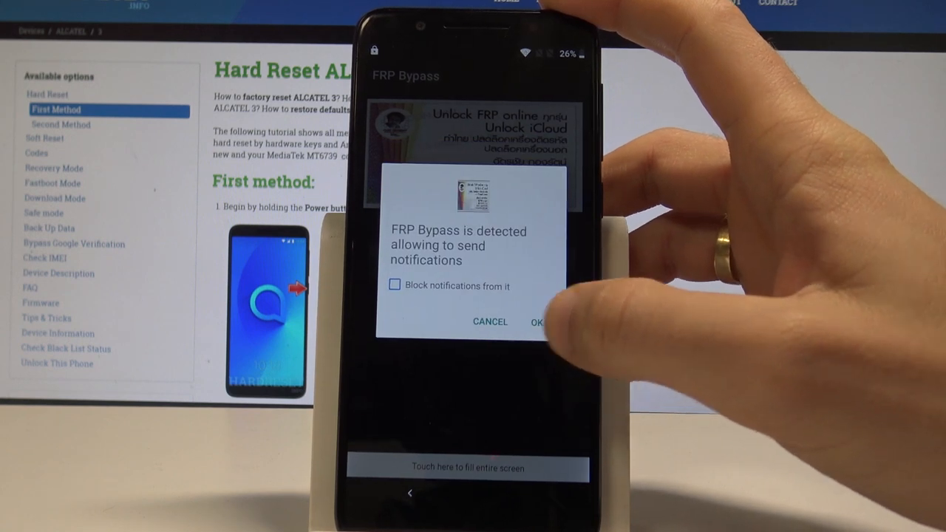
left_click(549, 322)
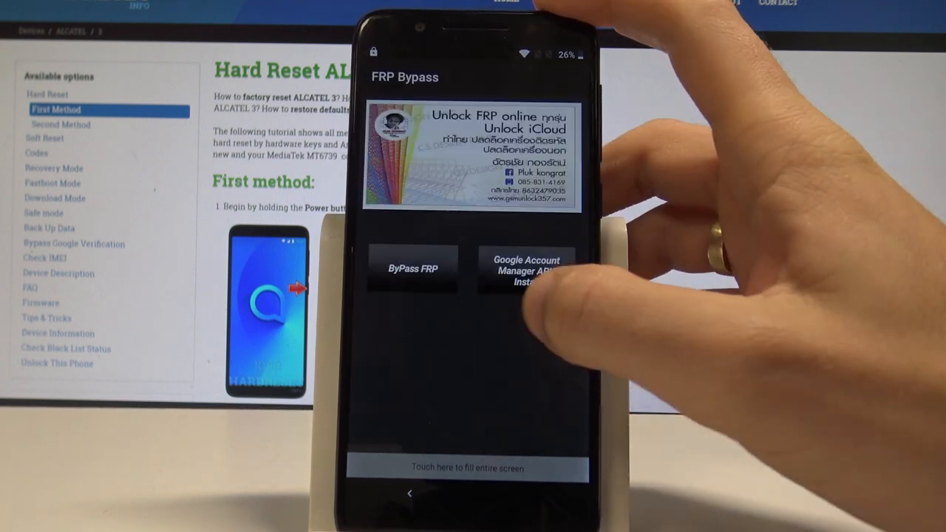
left_click(524, 269)
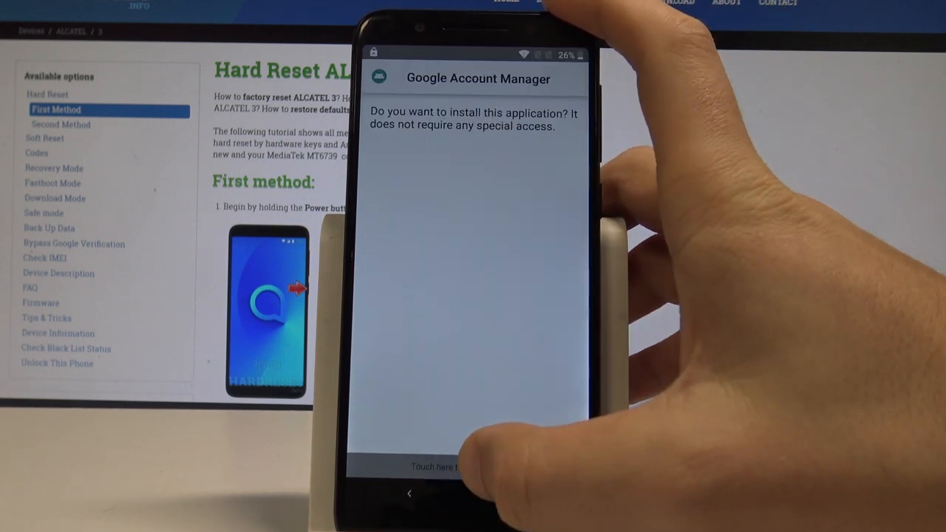
Install Google Account Manager and choose Browser sign-in to reach the Google sign-in page.
left_click(473, 458)
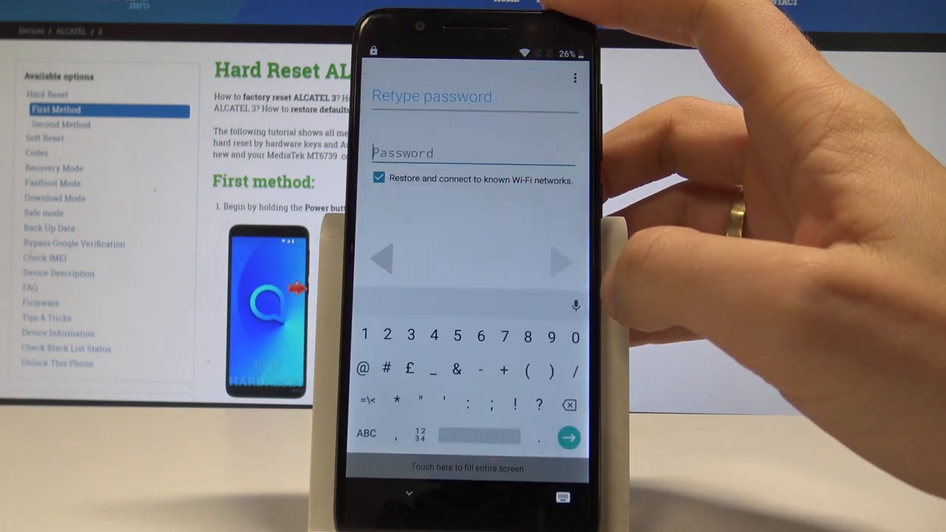
left_click(368, 434)
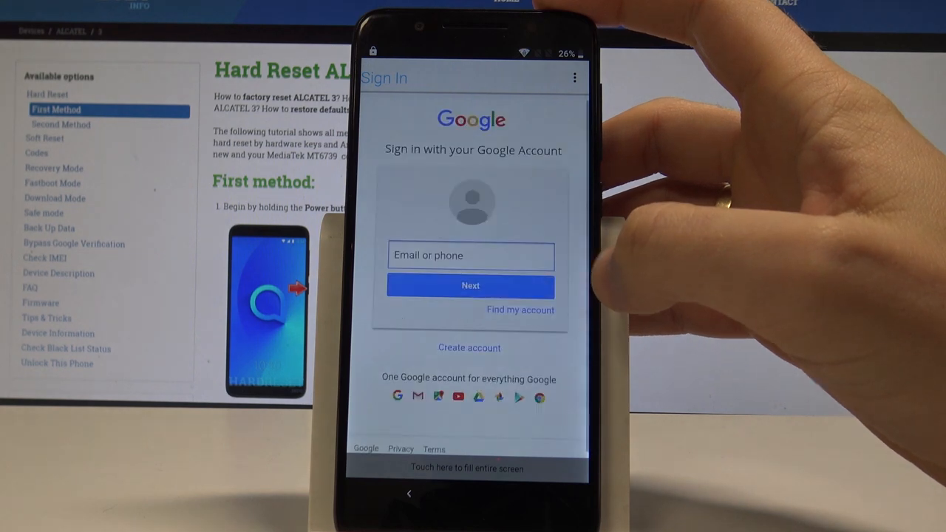
Sign in to the Google account with its email and password.
left_click(470, 254)
type("hardresetinfo1")
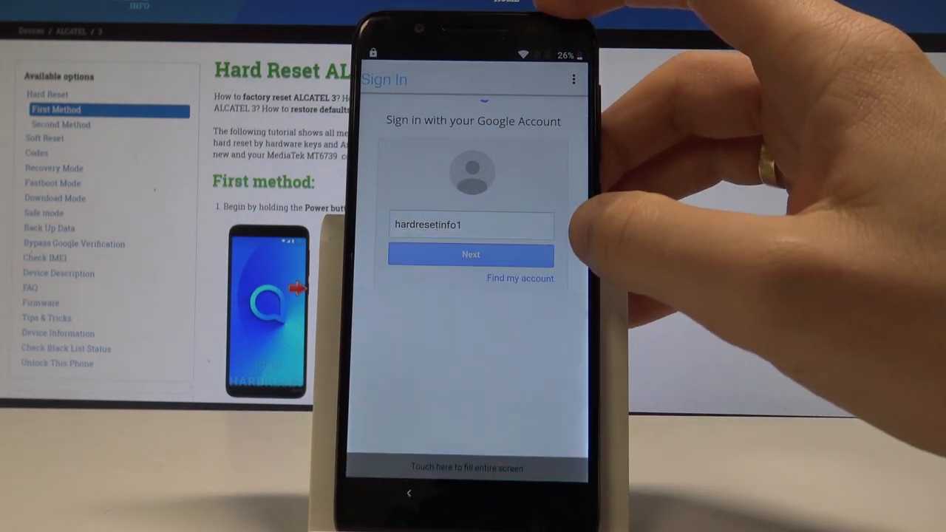
left_click(469, 254)
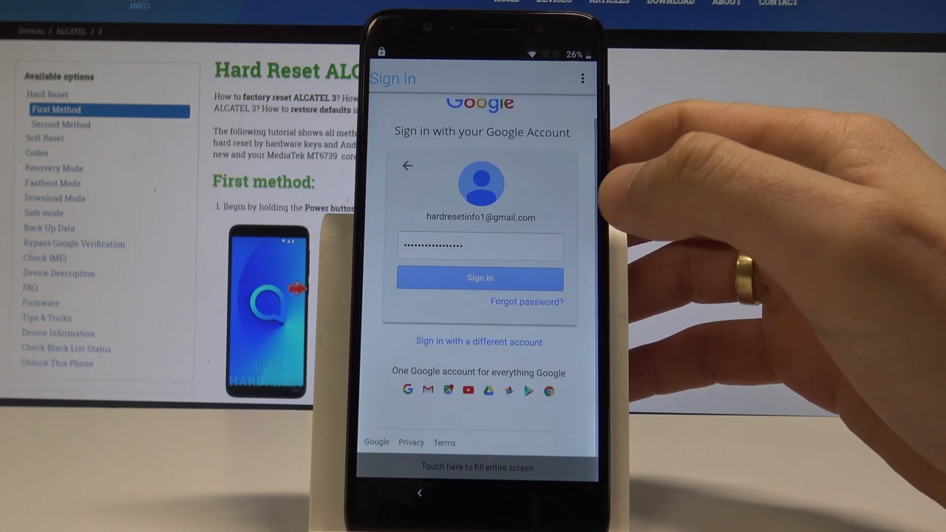
left_click(479, 278)
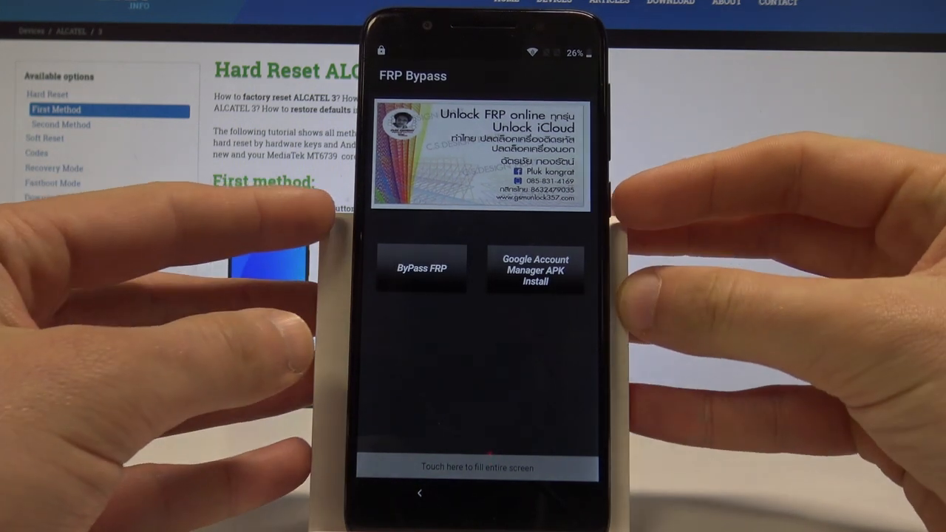
Run ByPass FRP so the phone restarts into the Connect to mobile network screen.
key("POWER")
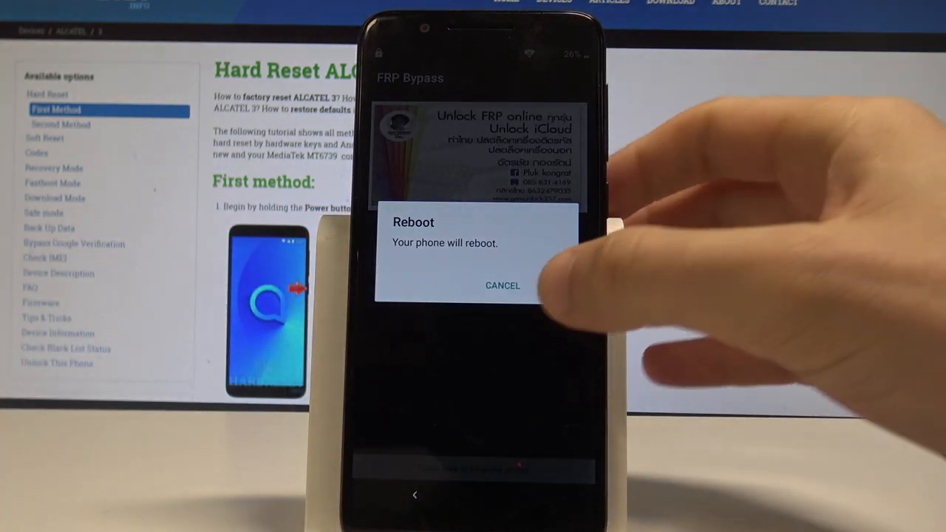
left_click(502, 285)
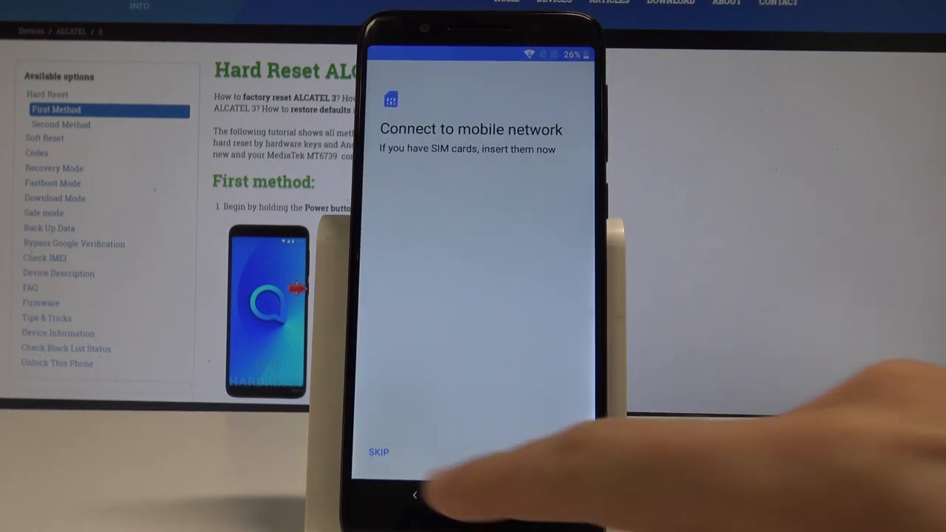
Skip the mobile network, set the phone up as new and continue past the account-added notice.
left_click(379, 451)
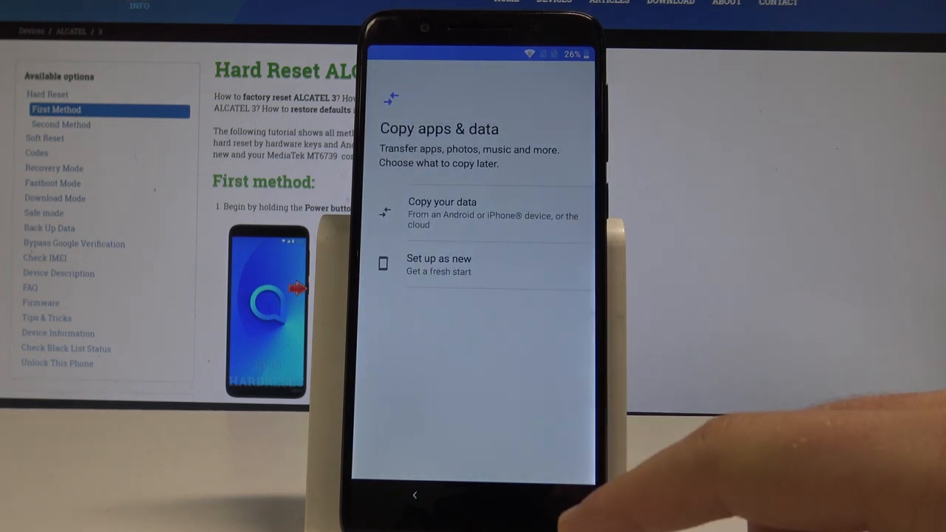
left_click(439, 264)
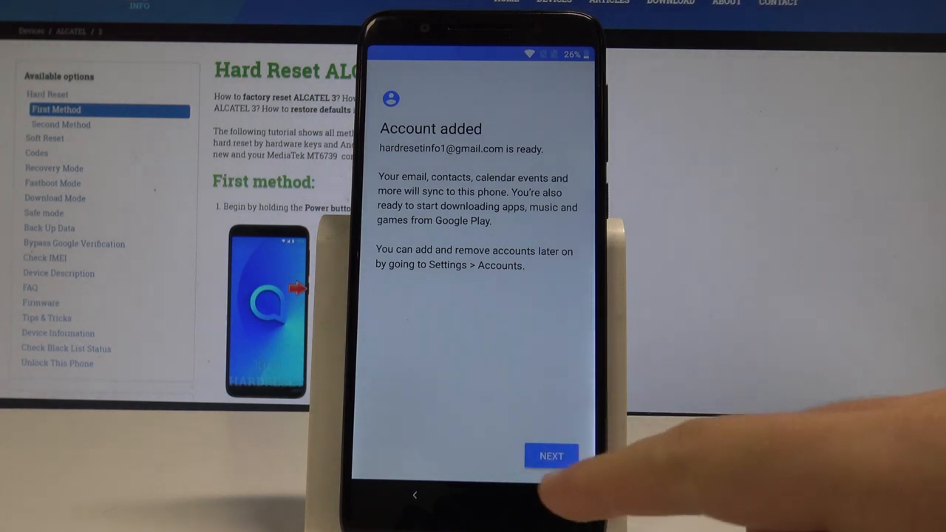
left_click(570, 452)
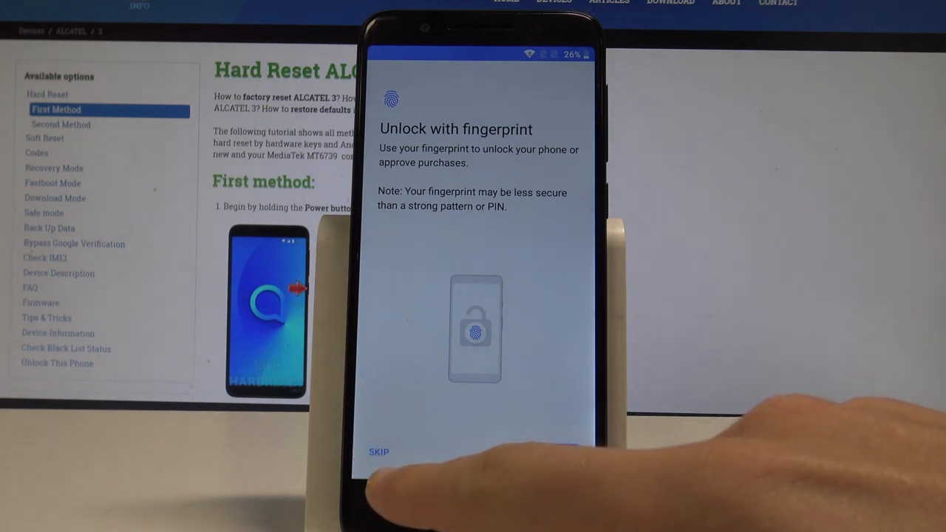
Skip fingerprint and screen lock, accept Google services terms, pass Assistant and decline extra setup options.
left_click(379, 449)
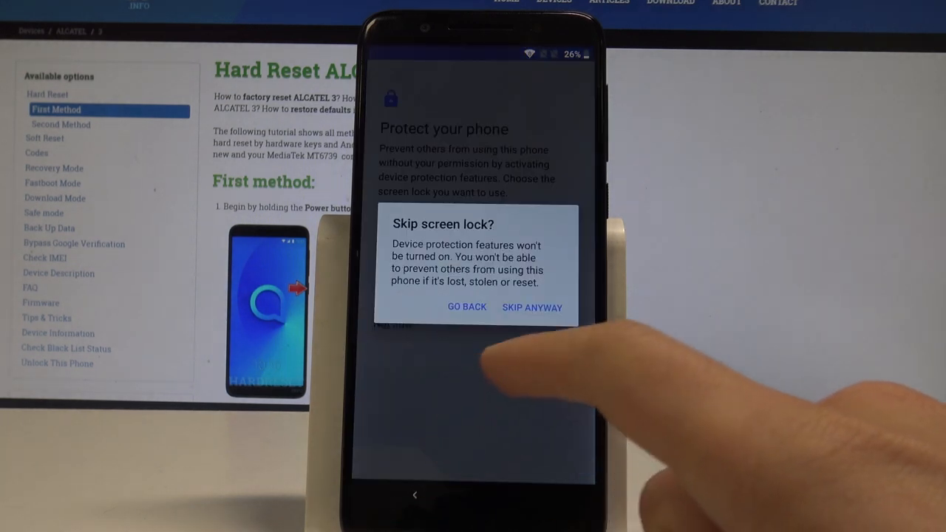
left_click(532, 307)
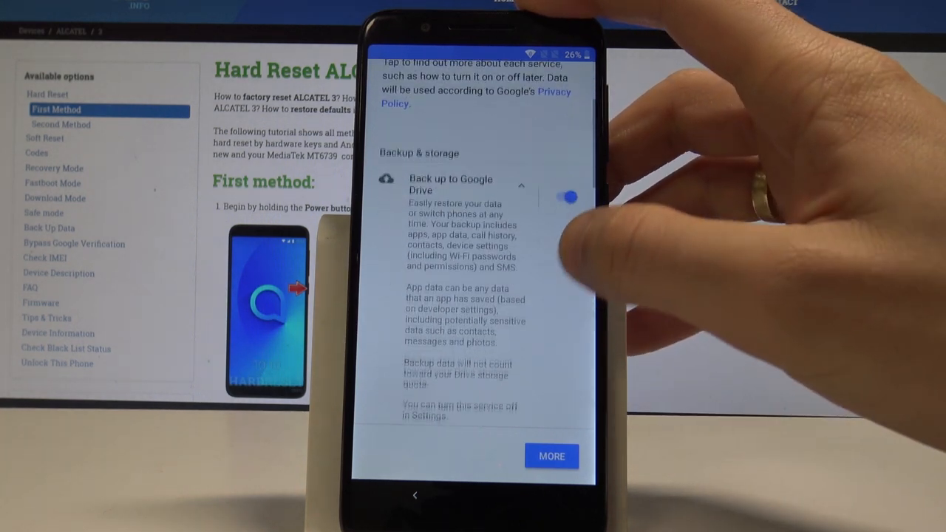
left_click(552, 455)
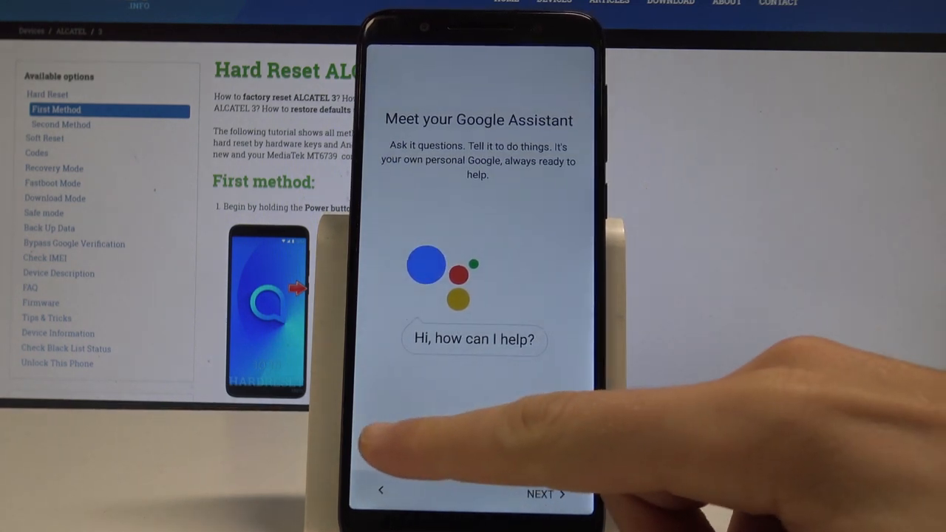
left_click(541, 494)
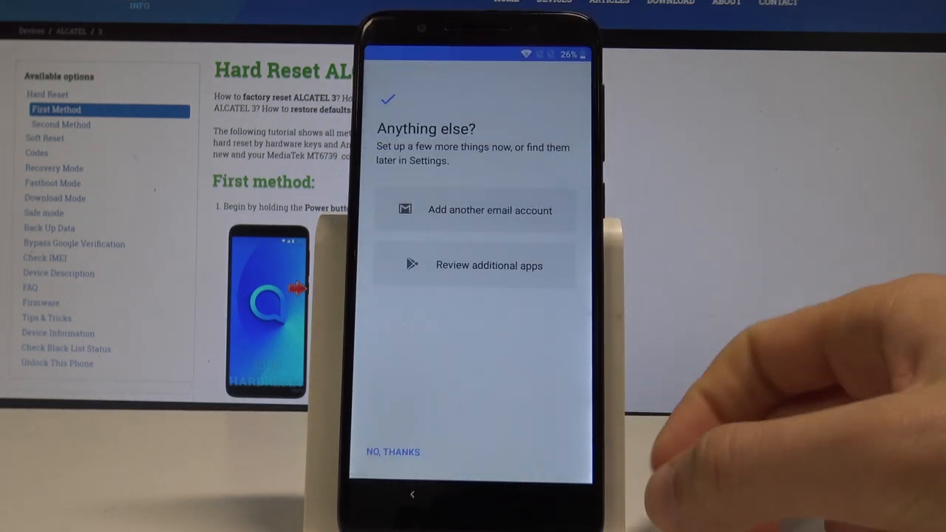
left_click(393, 453)
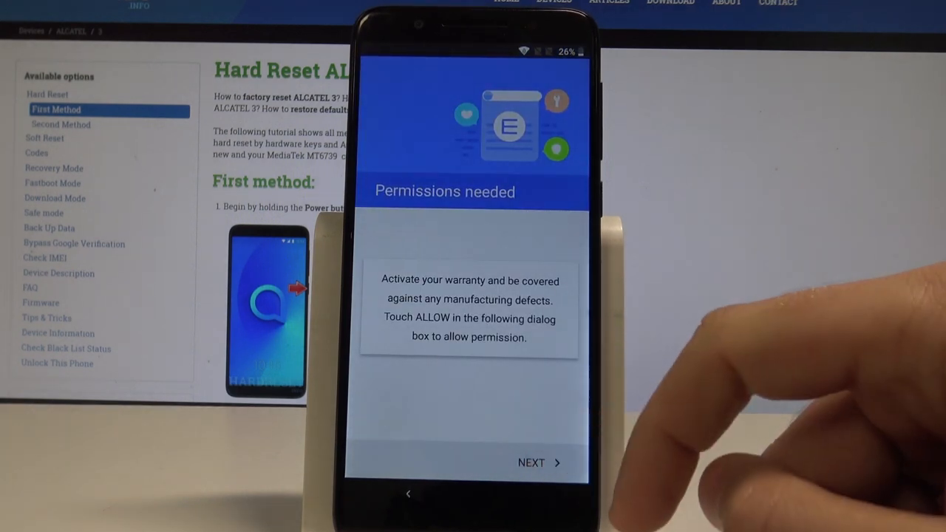
Pass the warranty permissions notice, skip the e-warranty and finish the terms to reach the home screen.
left_click(532, 463)
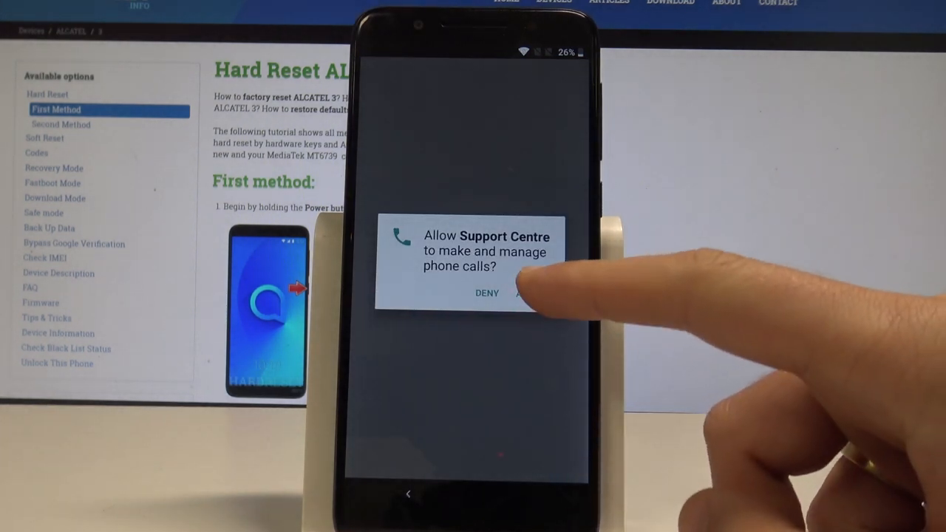
left_click(525, 293)
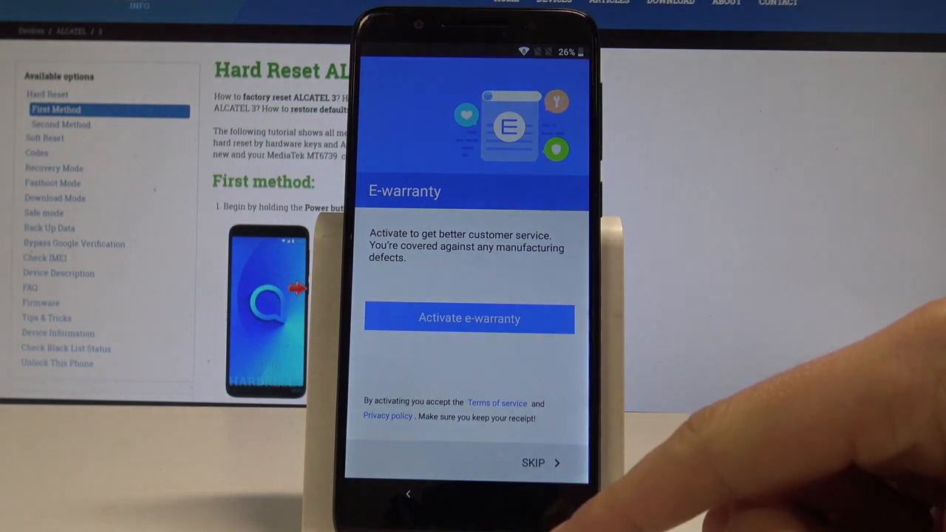
left_click(538, 463)
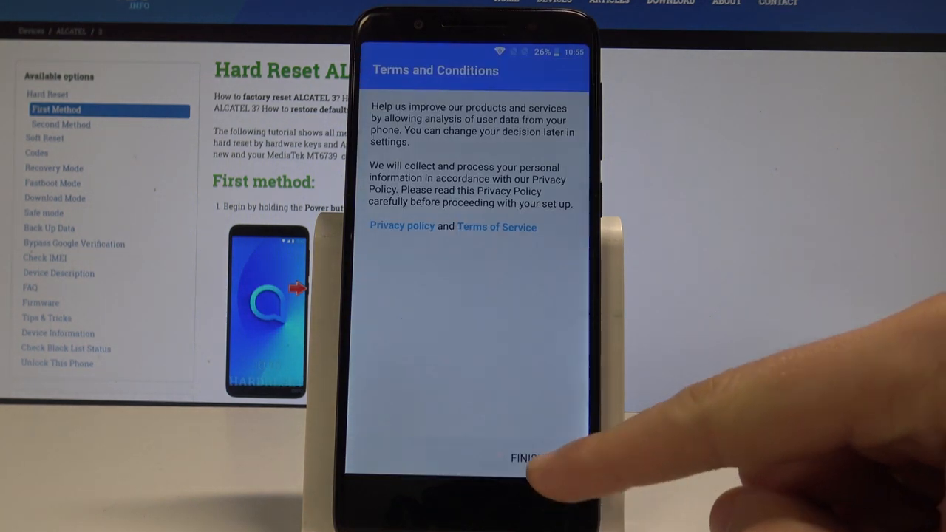
left_click(532, 458)
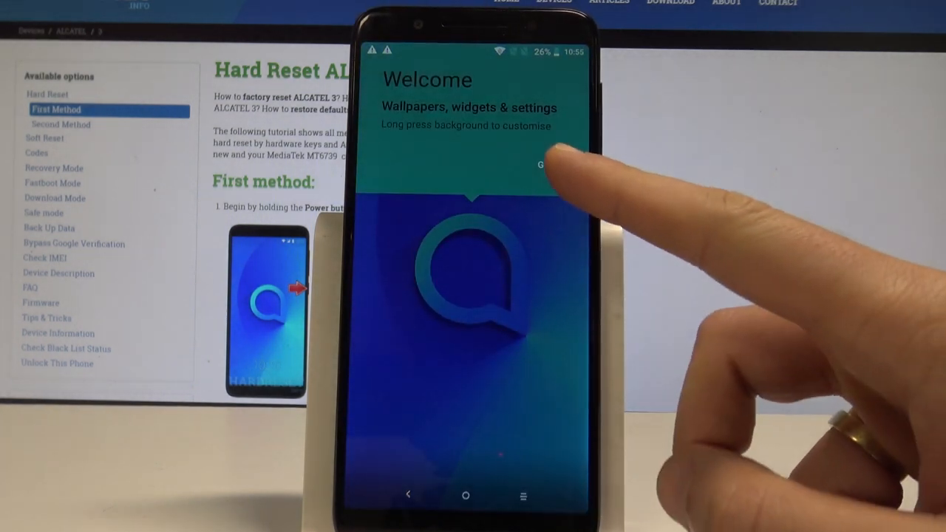
Dismiss the welcome tip and reach Erase all data (factory reset) under System reset options.
left_click(559, 165)
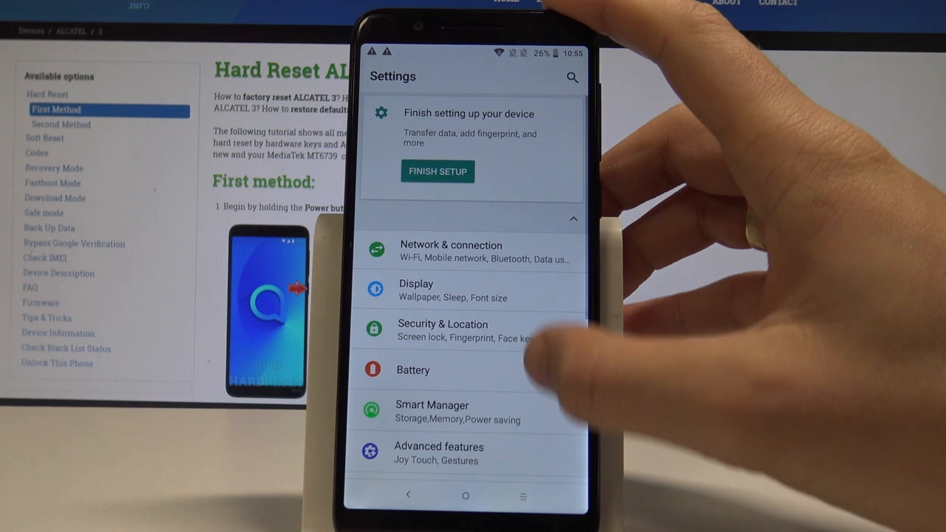
scroll("down", 3)
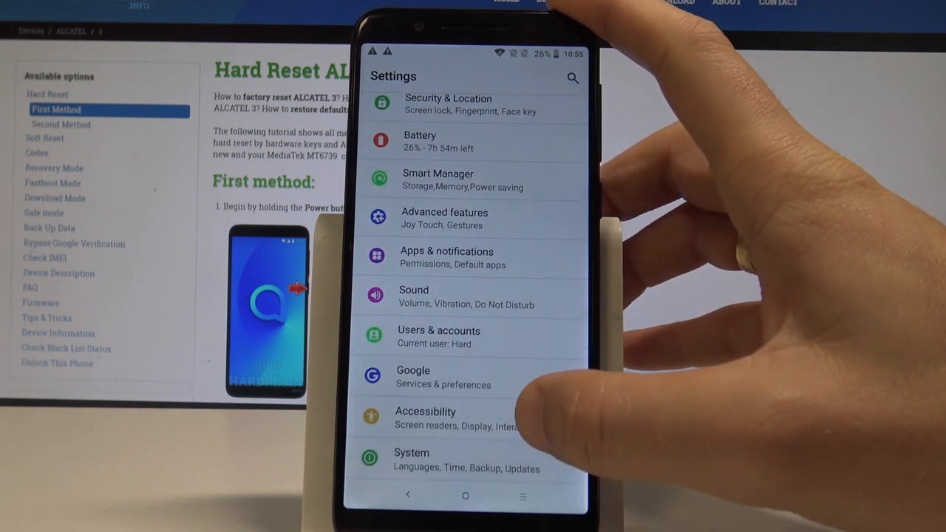
left_click(437, 459)
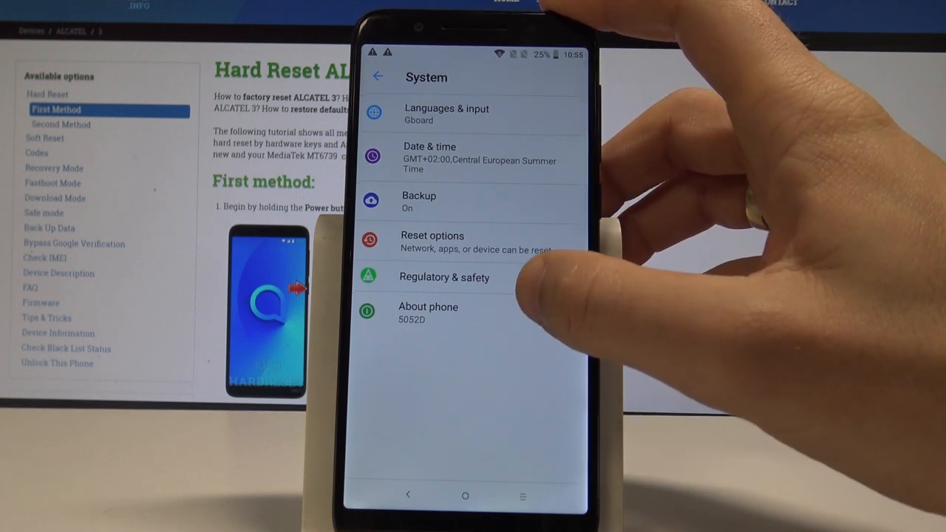
left_click(431, 243)
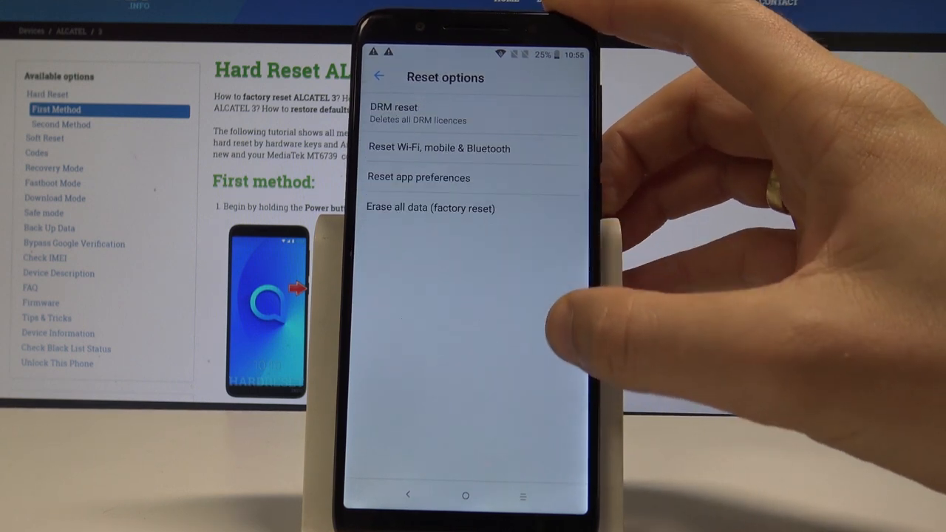
left_click(431, 207)
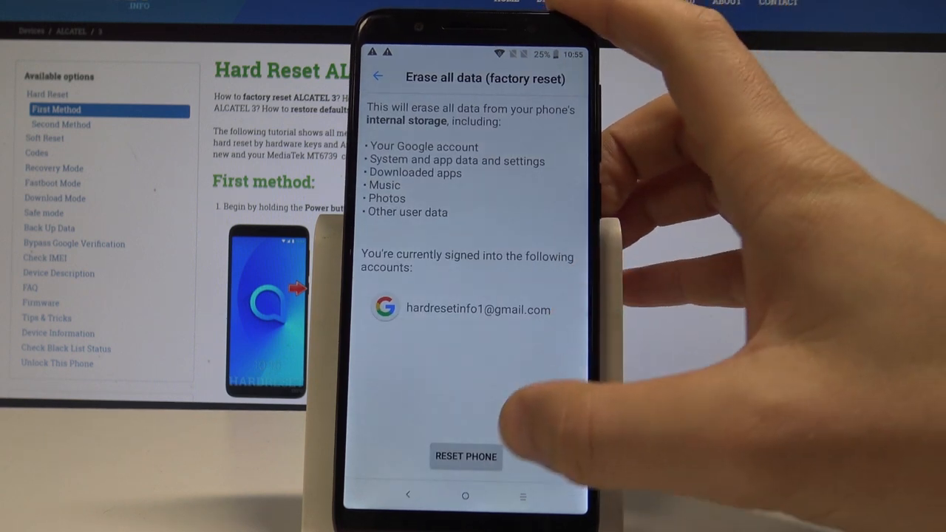
Confirm Reset phone and Erase everything to start the factory reset.
left_click(467, 457)
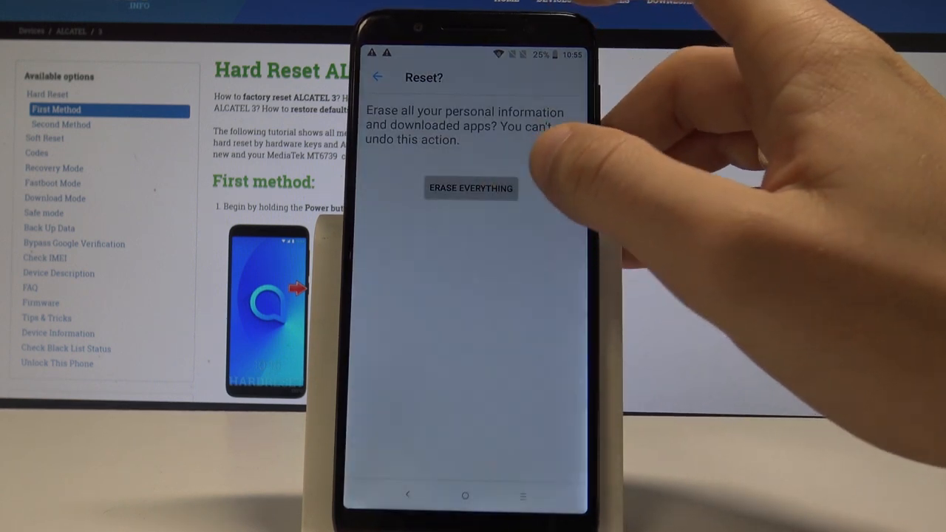
left_click(470, 189)
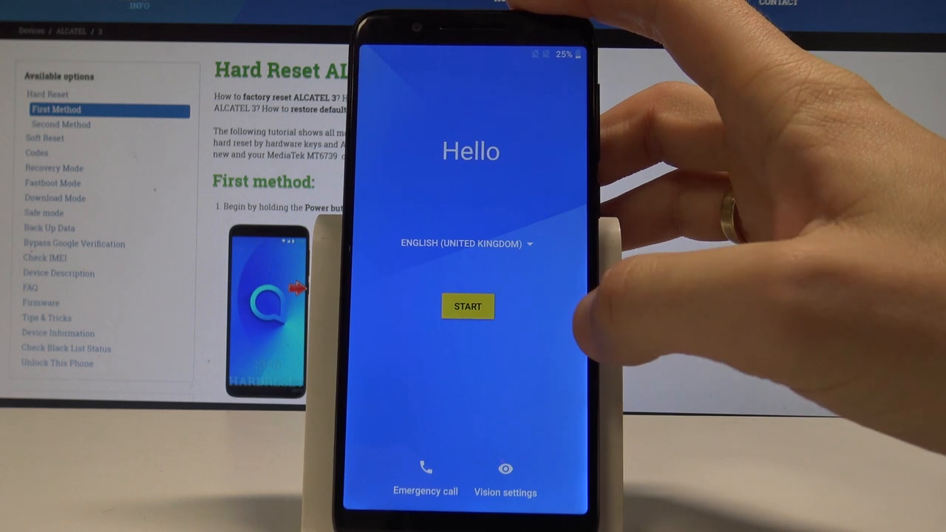
Start setup, skip the mobile network and choose to set the phone up as new.
left_click(467, 306)
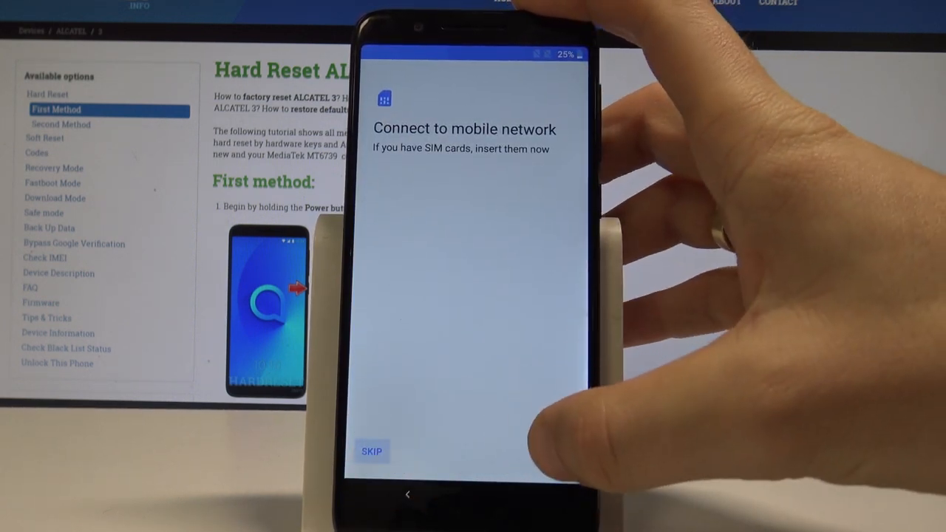
left_click(373, 449)
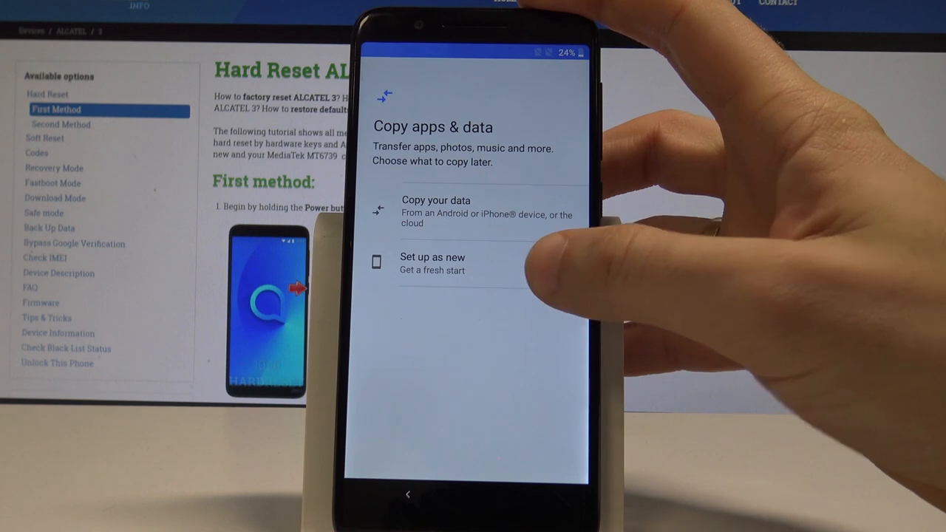
left_click(431, 263)
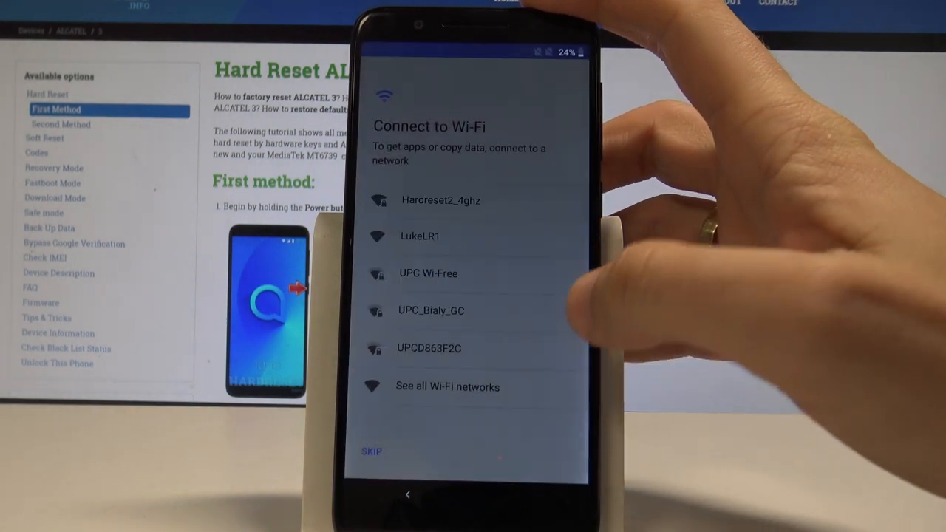
Skip Wi-Fi, accept the date and time and continue without entering a name.
left_click(371, 450)
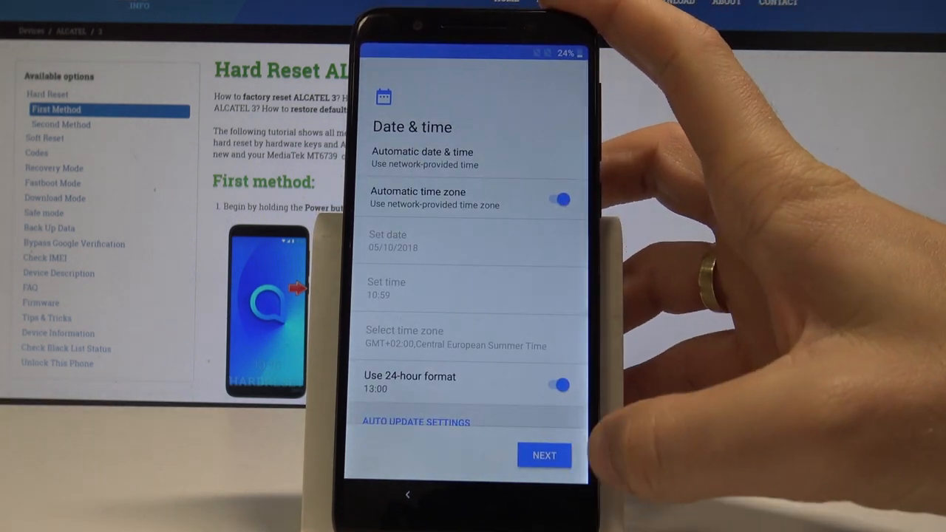
left_click(544, 455)
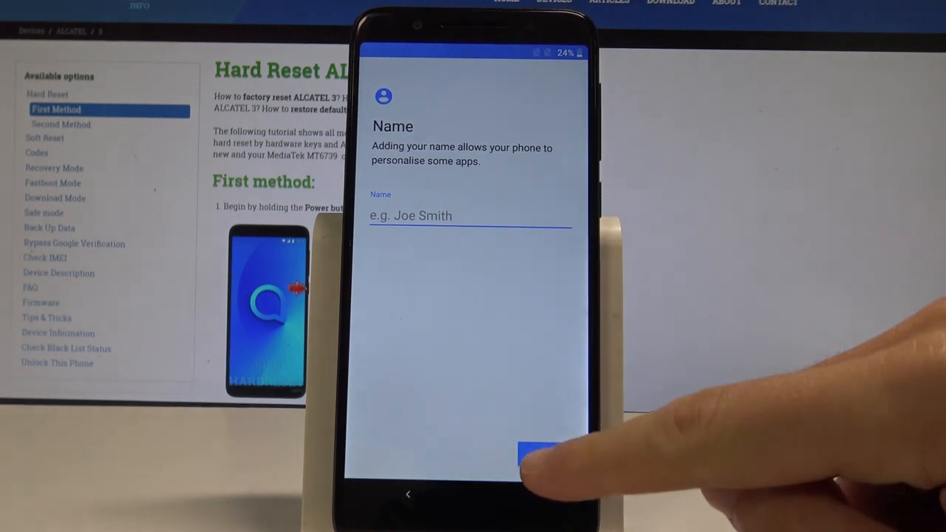
left_click(530, 458)
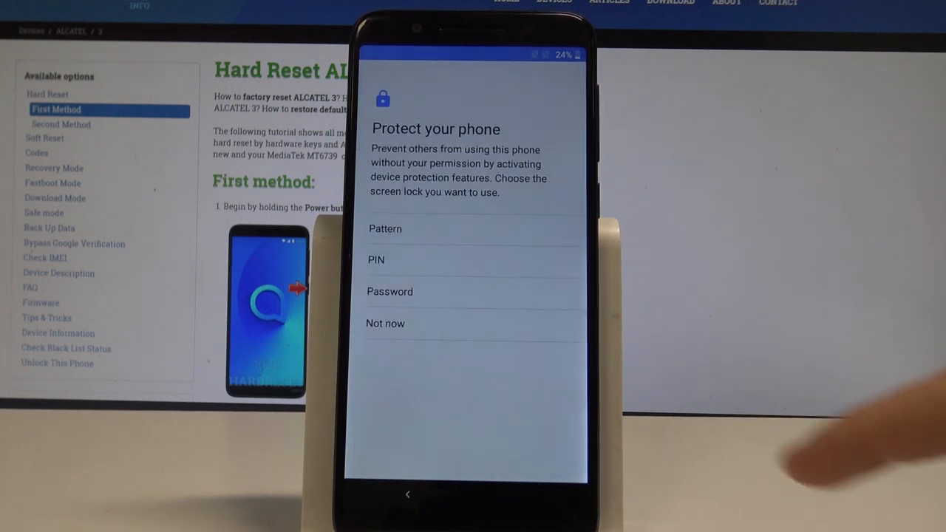
Decline the screen lock with Not now and Skip, then agree to the Google services terms.
left_click(384, 323)
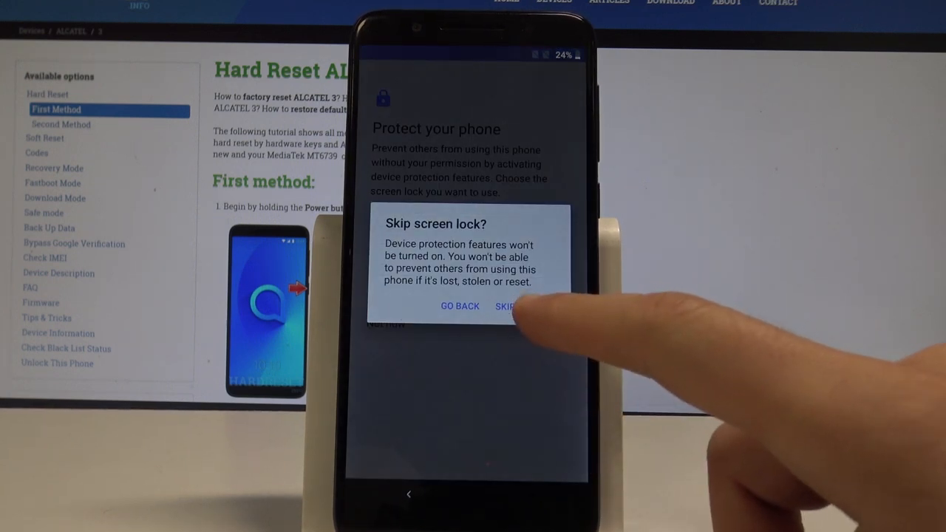
left_click(505, 306)
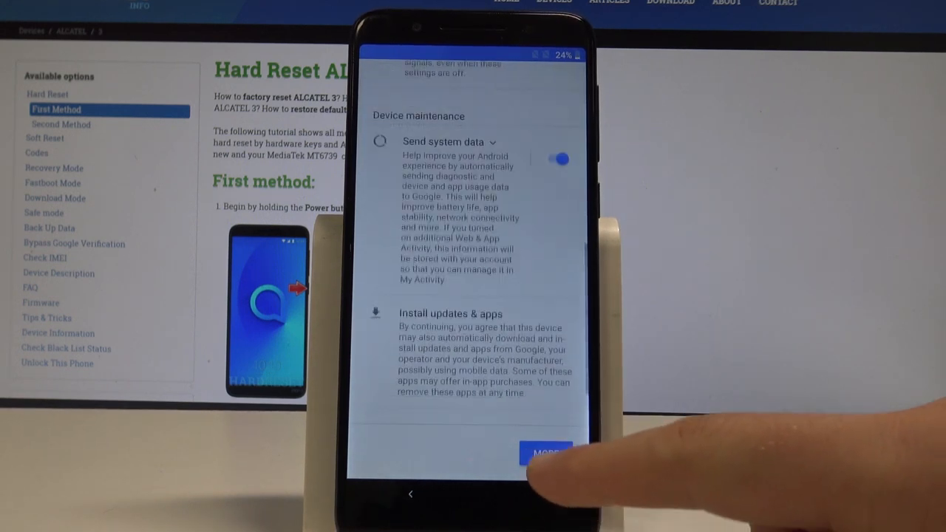
left_click(547, 454)
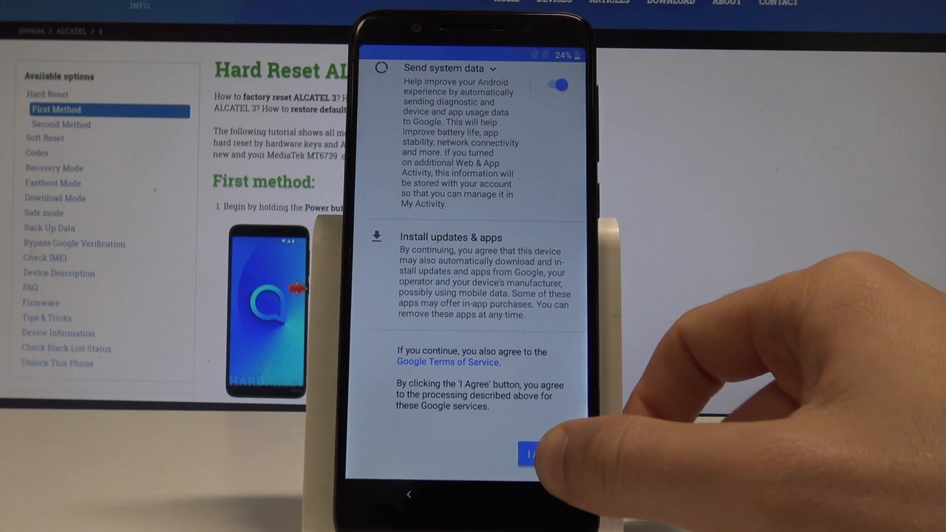
left_click(532, 452)
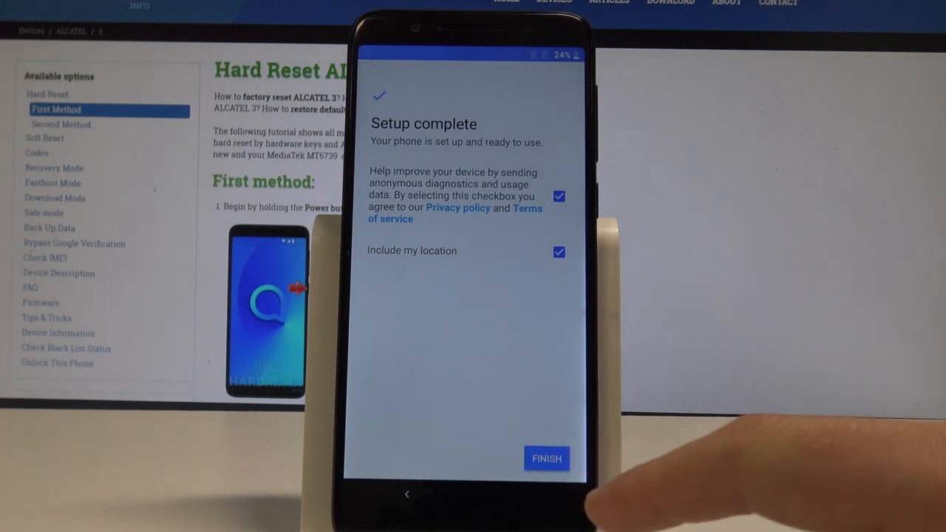
Finish setup and dismiss the welcome tip to show the home screen.
left_click(547, 458)
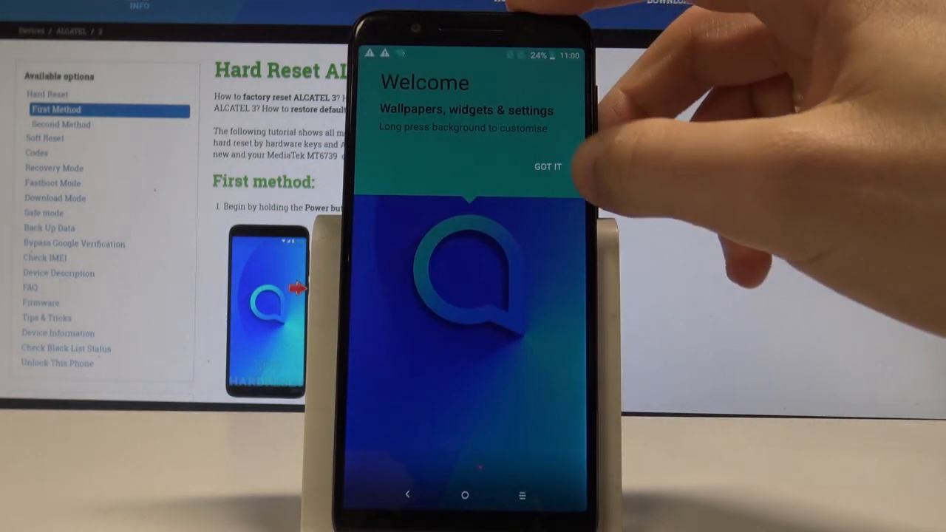
left_click(543, 165)
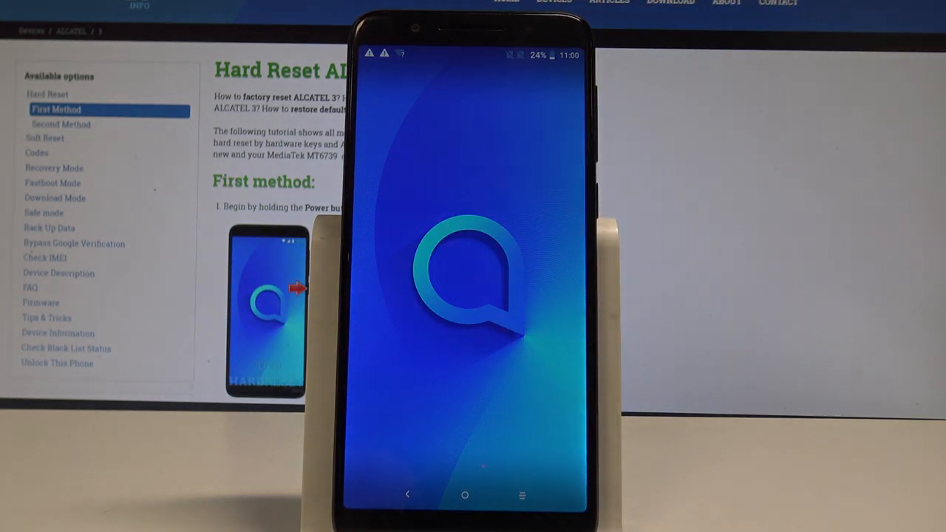